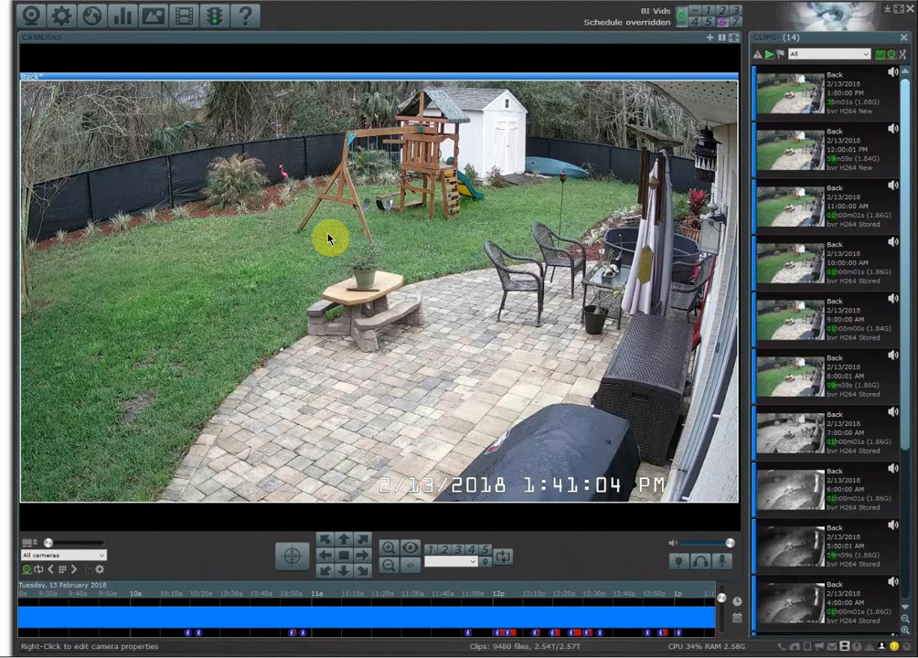
mouse_move(263, 274)
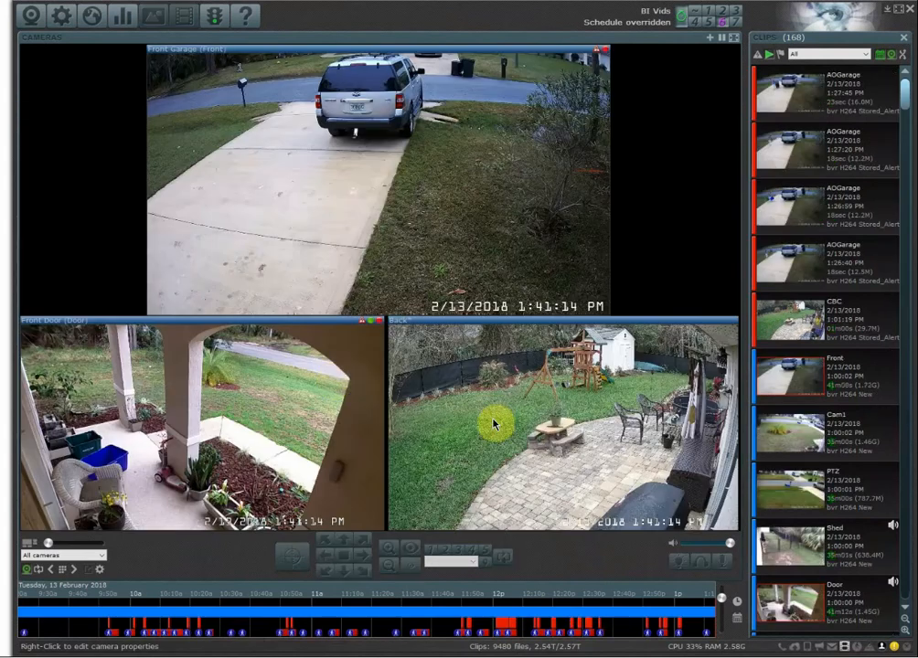
- Show the Back camera's Watchdog settings and leave periodic auto-reconnect unchecked after trying it
right_click(494, 424)
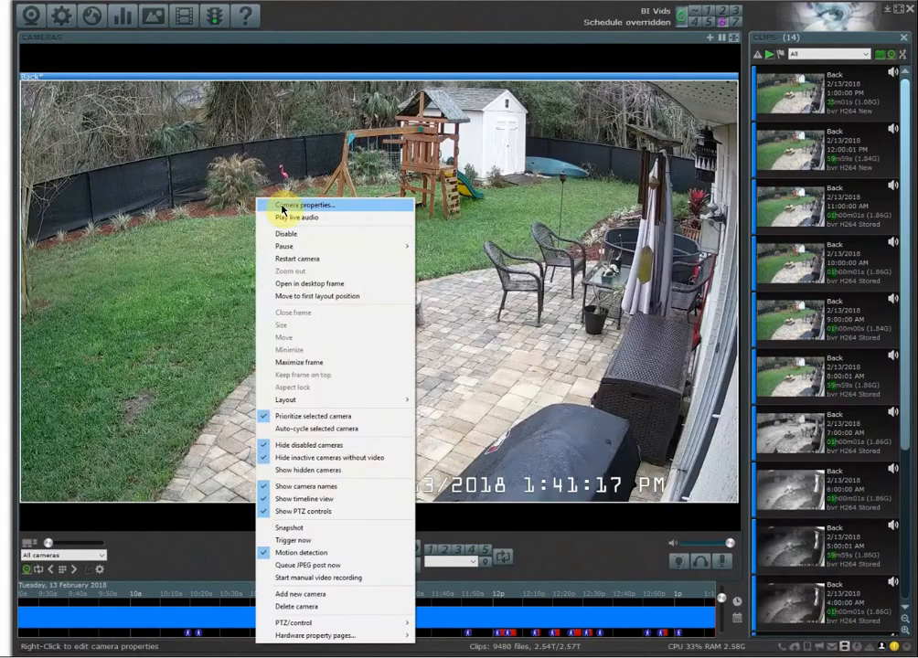
left_click(303, 204)
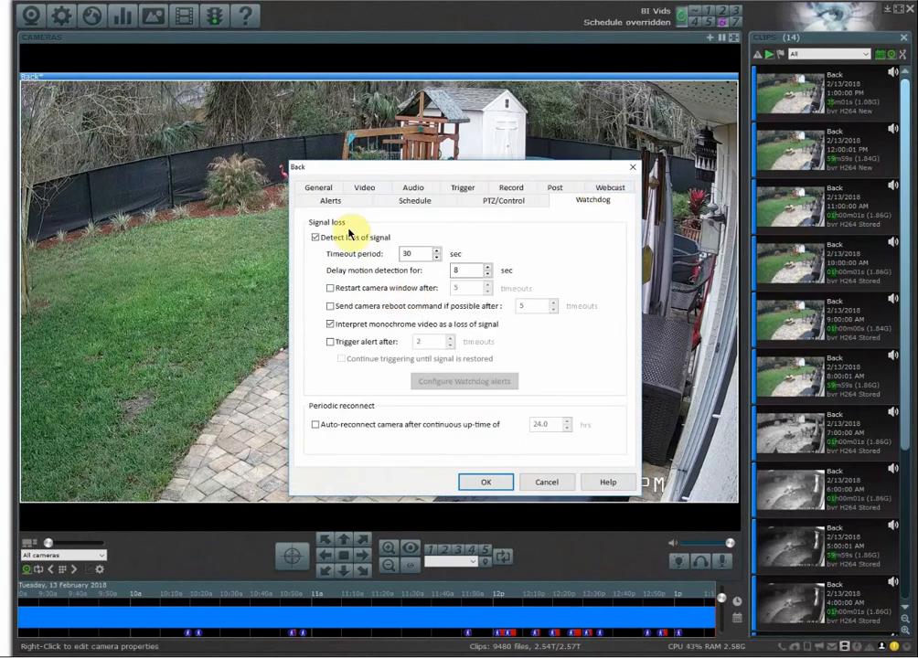
mouse_move(611, 395)
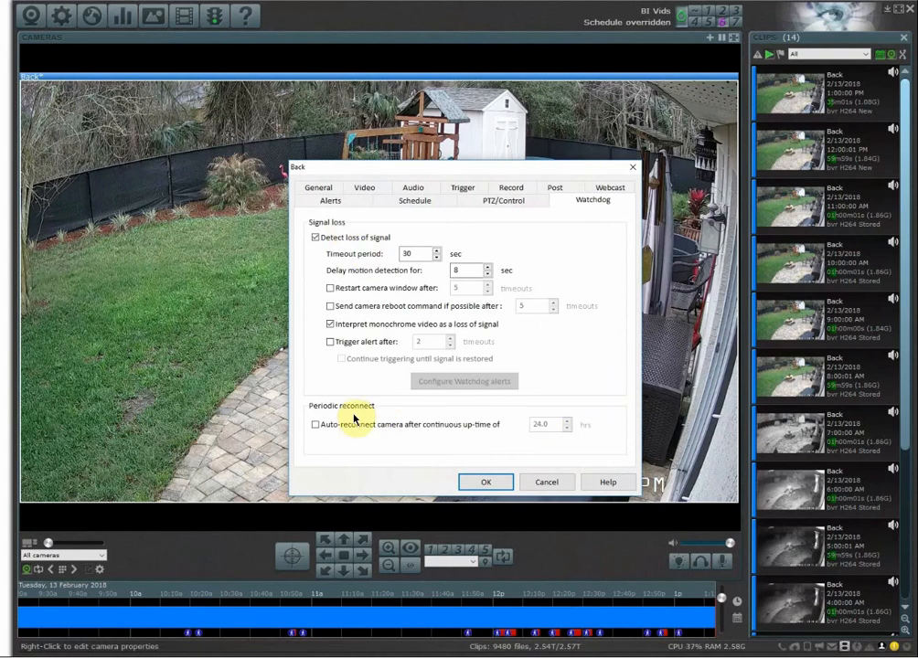
mouse_move(355, 417)
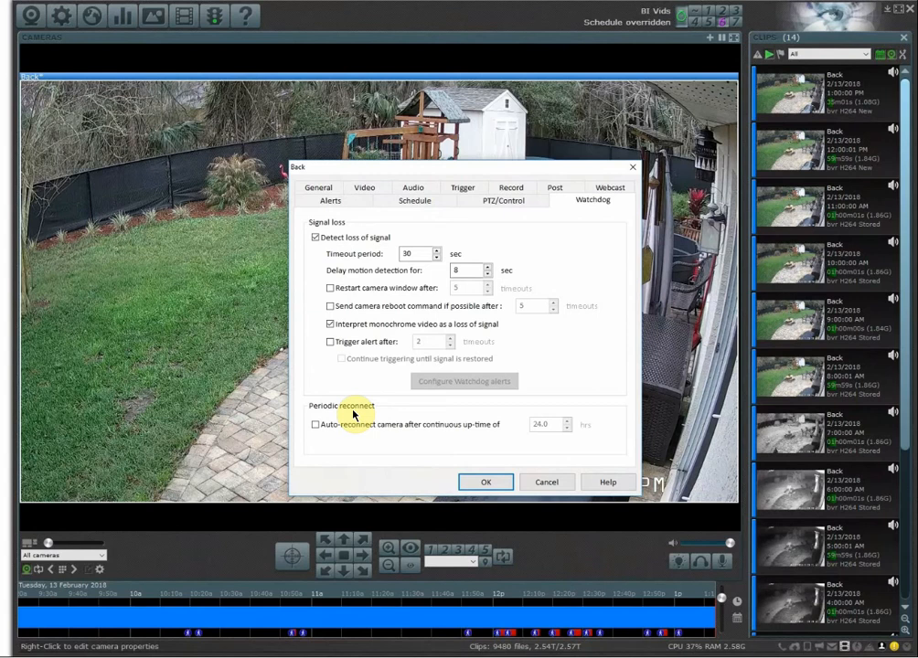
mouse_move(298, 427)
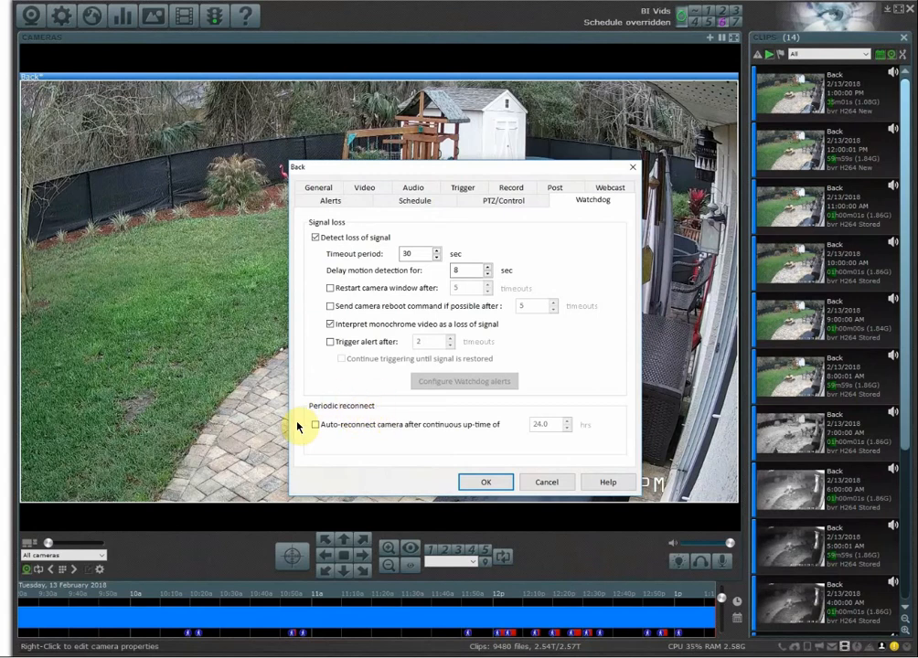
left_click(315, 424)
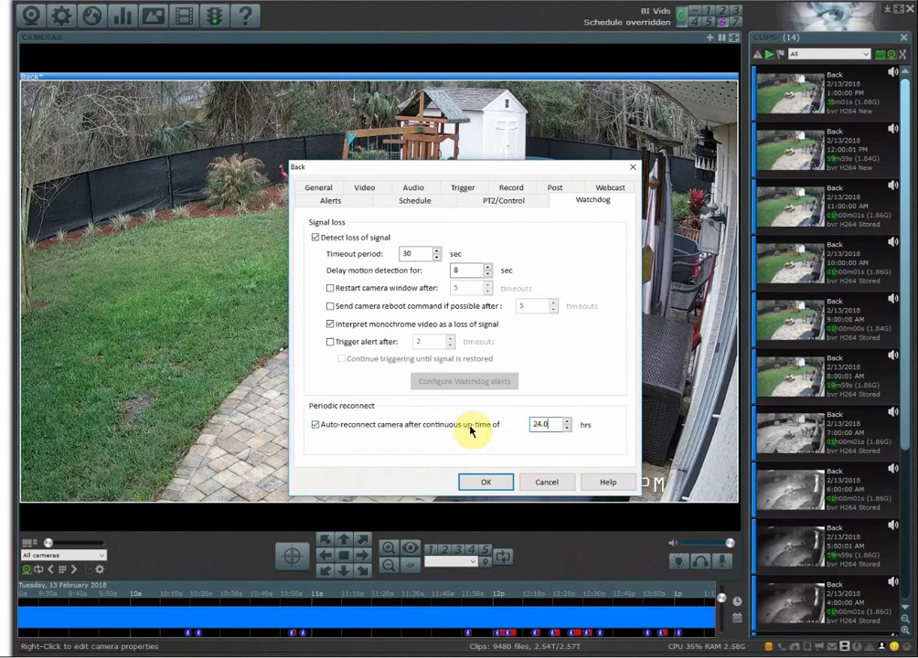
left_click(315, 424)
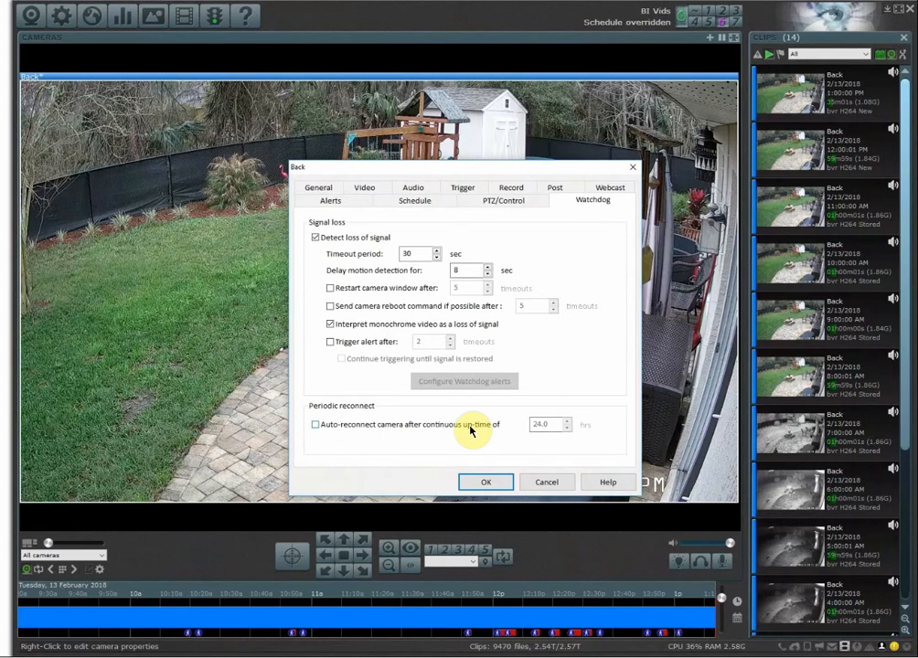
mouse_move(443, 377)
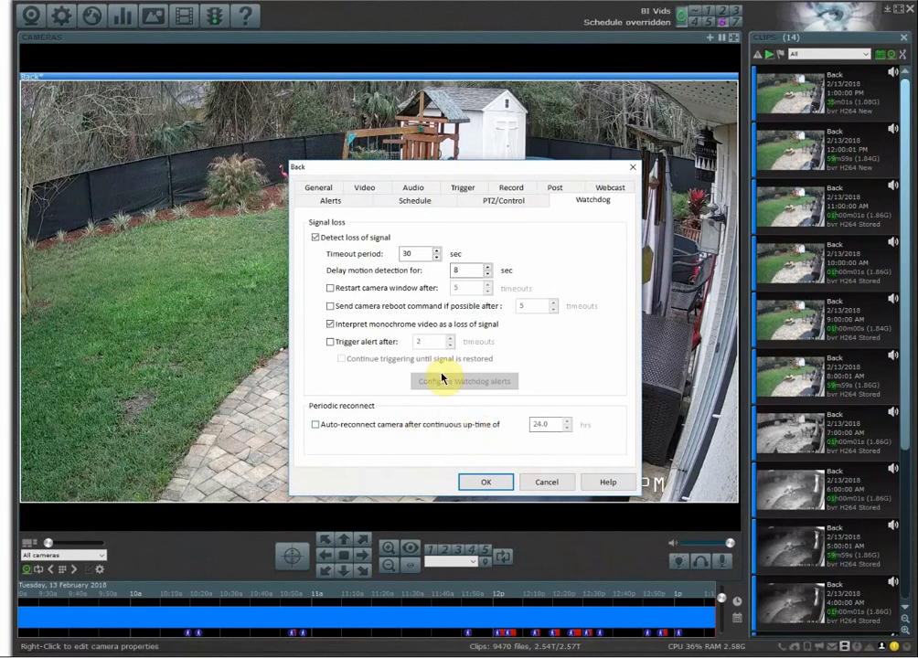
mouse_move(503, 382)
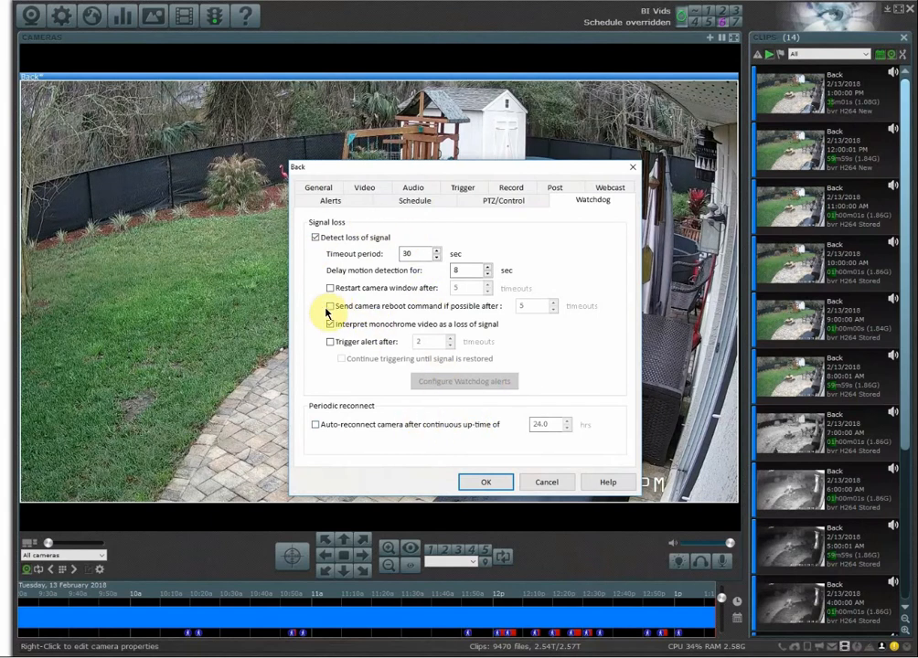
- Keep Detect loss of signal enabled and have it trigger an alert after three timeouts
left_click(315, 238)
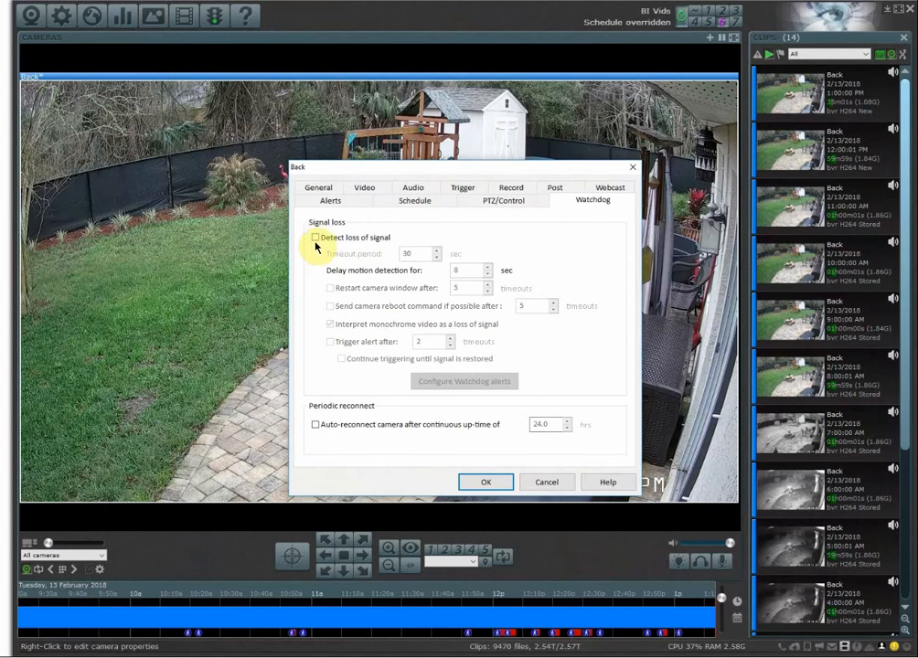
left_click(315, 238)
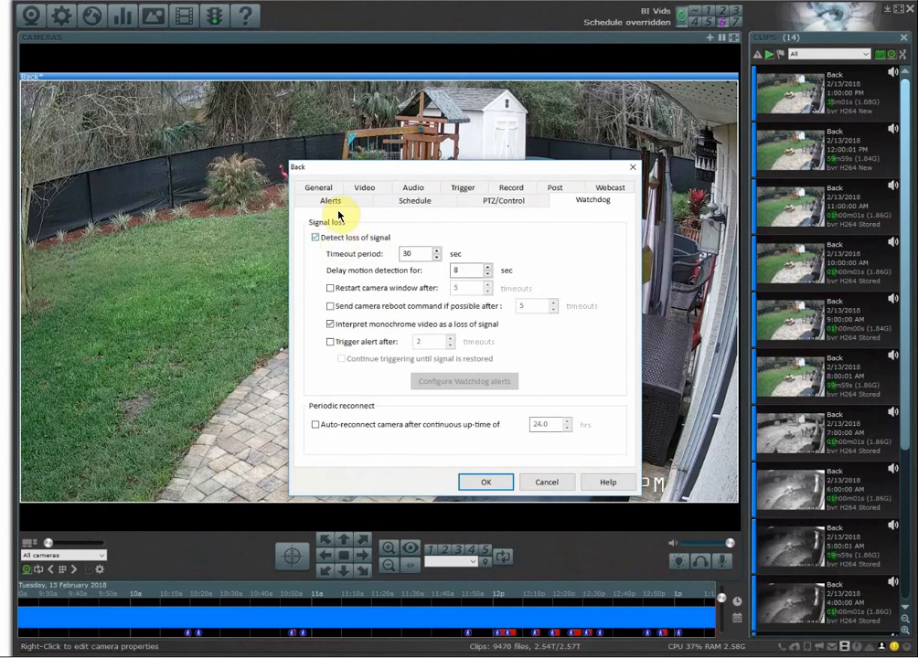
mouse_move(331, 253)
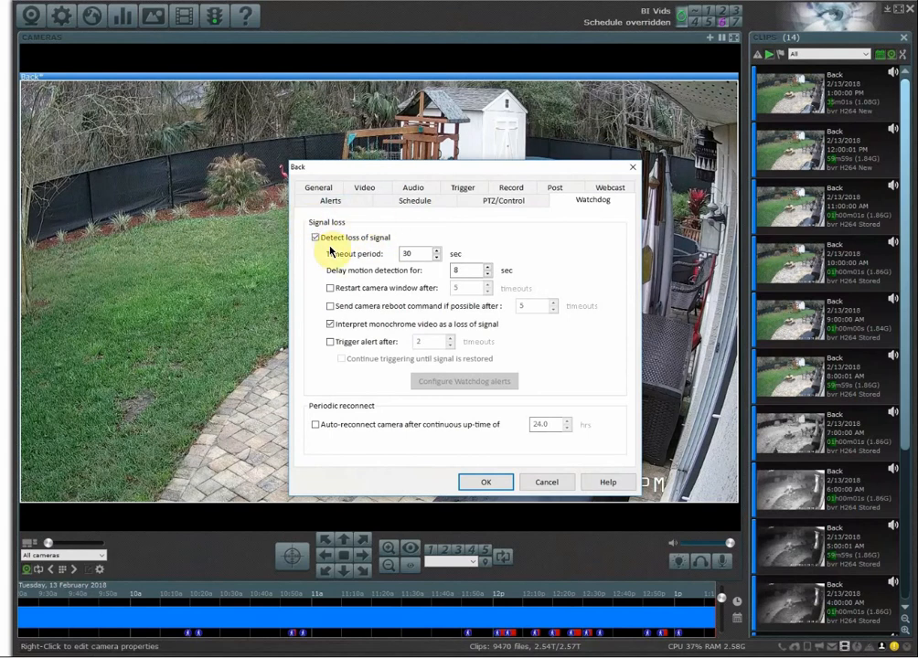
mouse_move(472, 346)
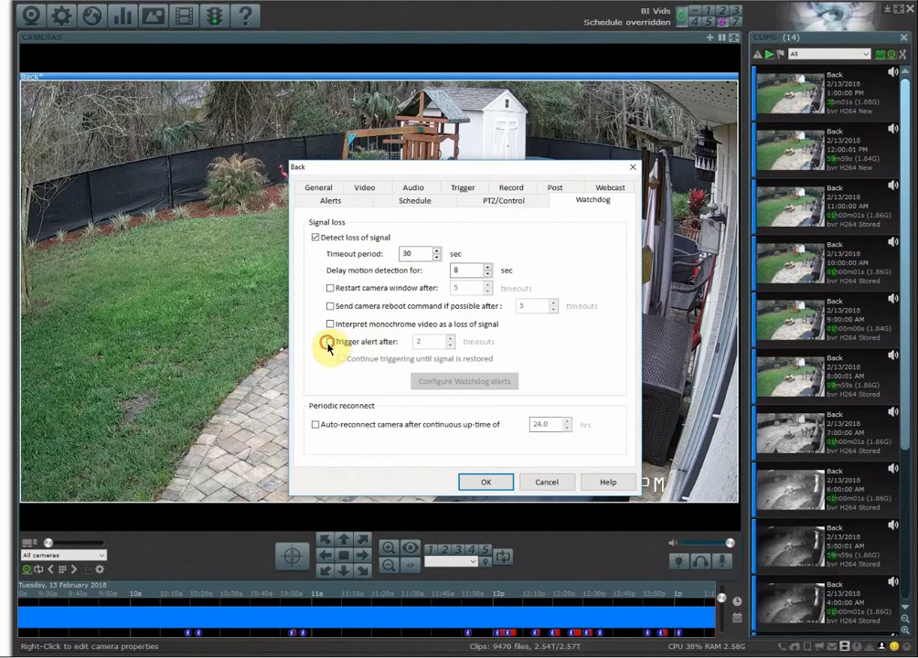
left_click(329, 342)
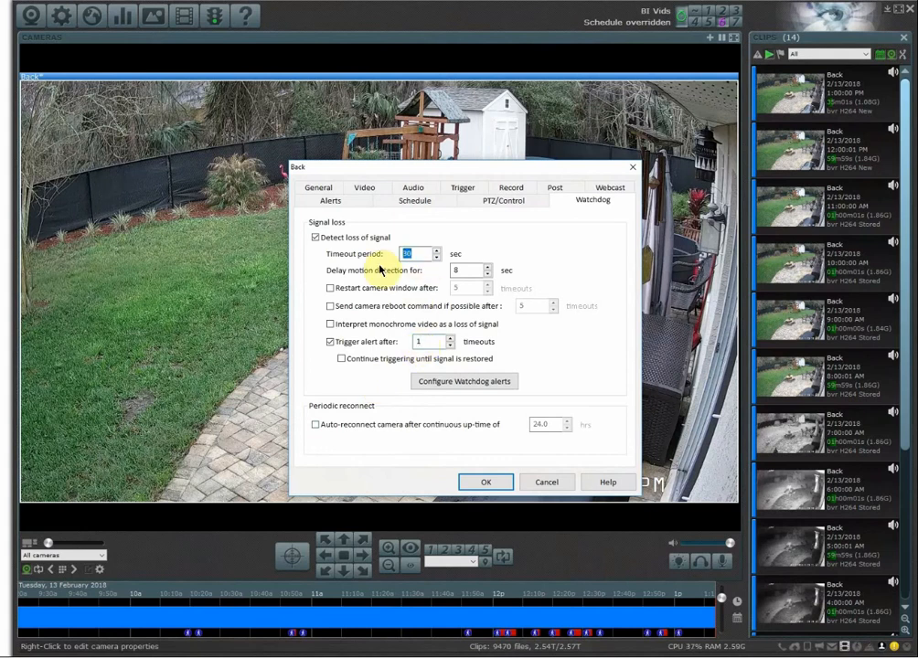
mouse_move(283, 174)
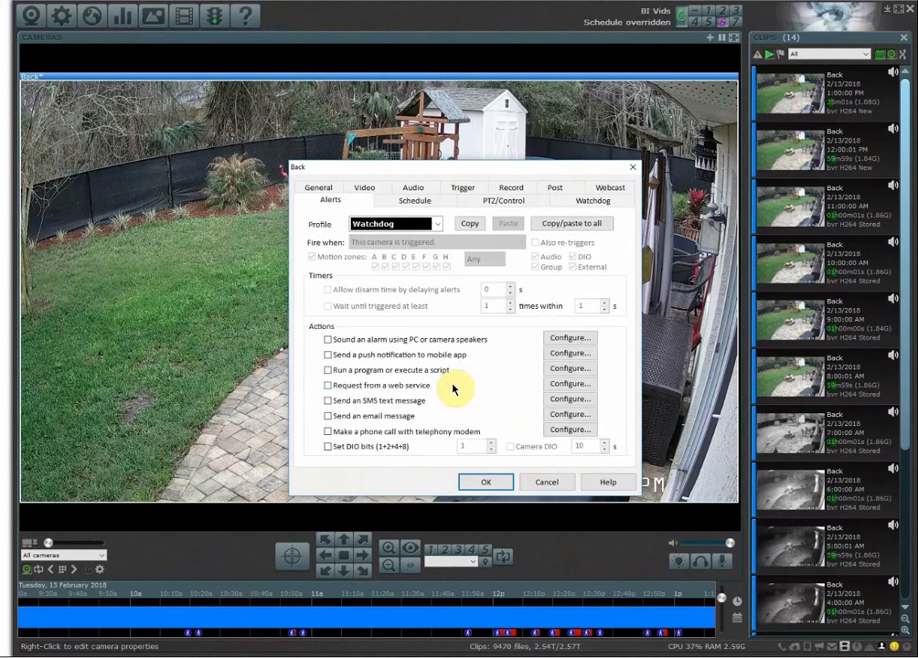
mouse_move(366, 186)
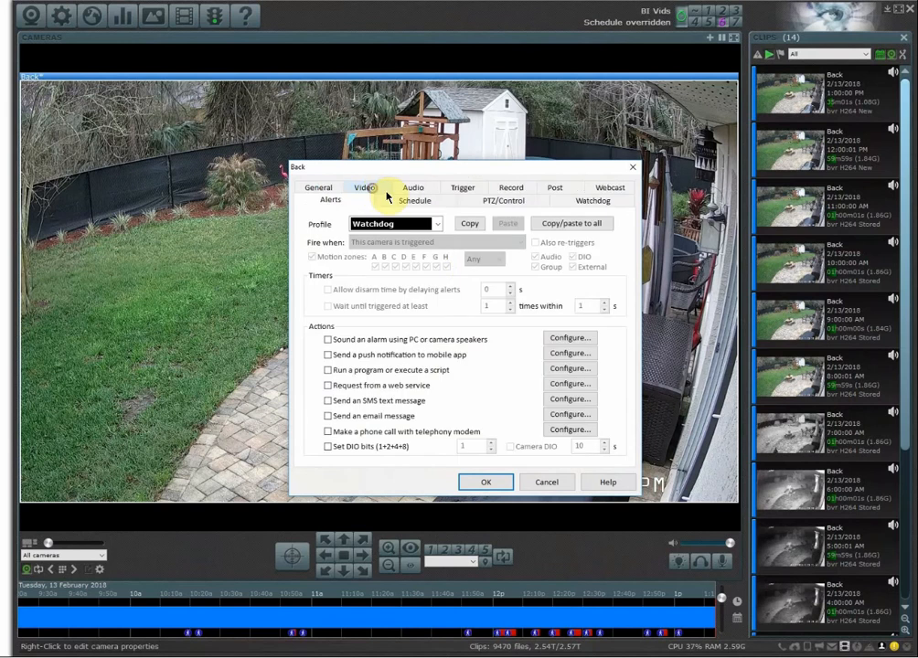
double_click(375, 223)
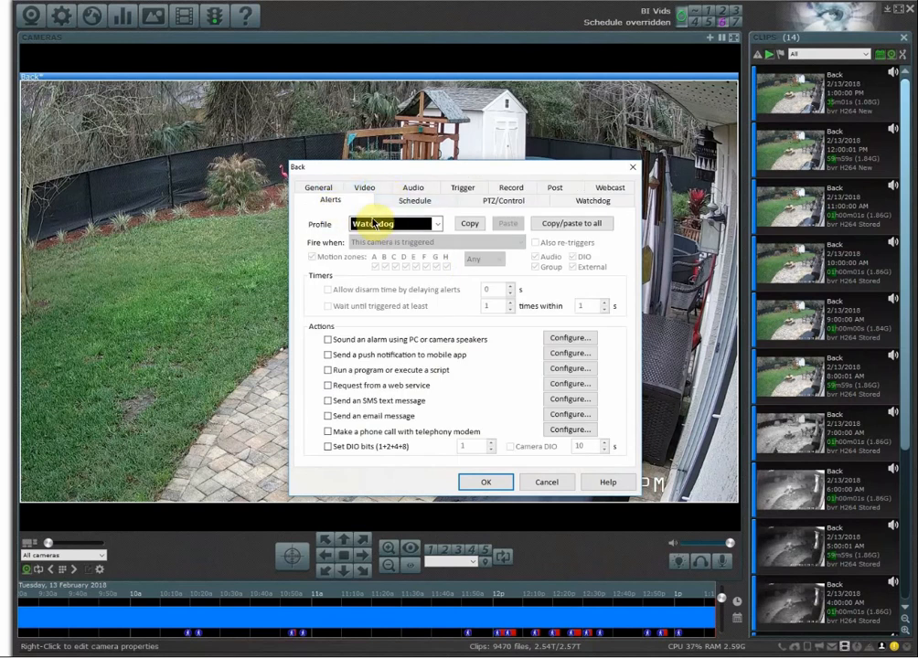
left_click(437, 223)
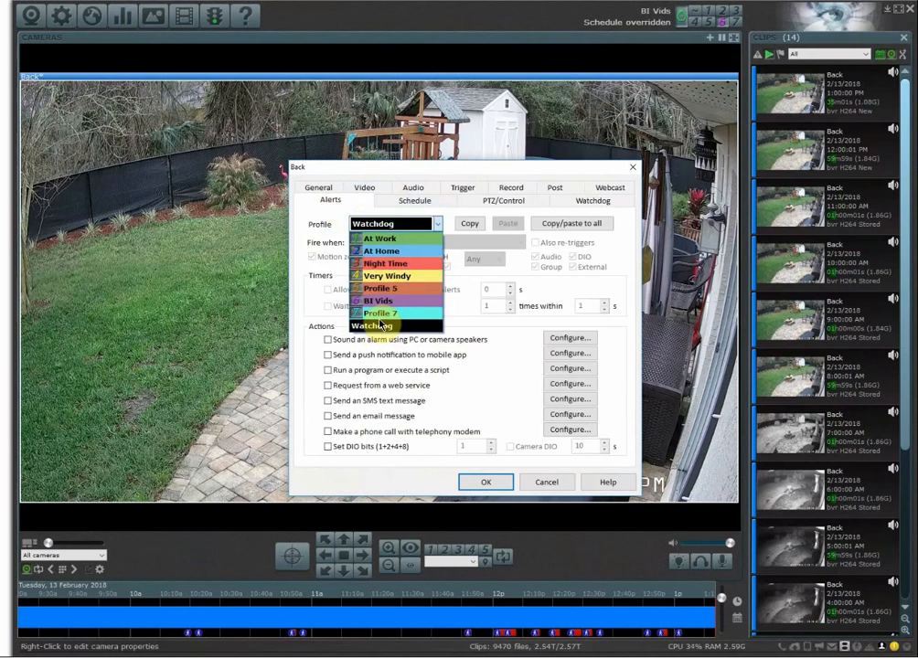
left_click(375, 326)
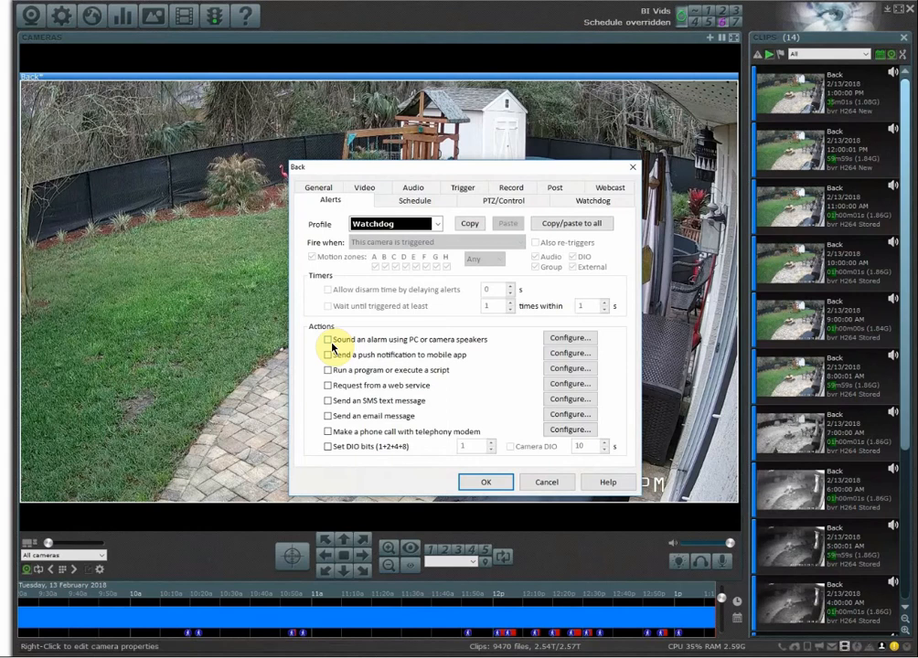
left_click(327, 401)
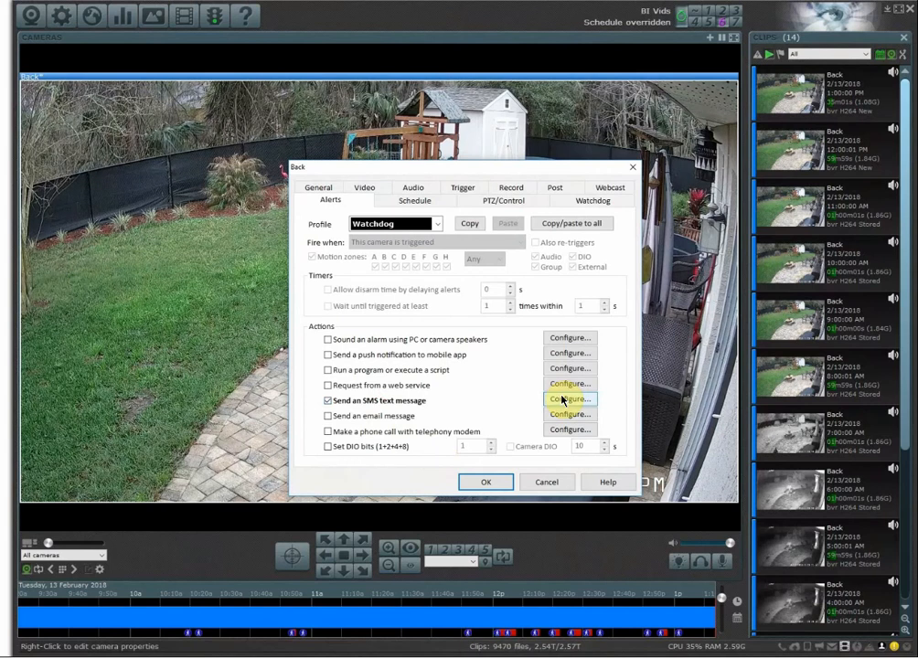
mouse_move(614, 203)
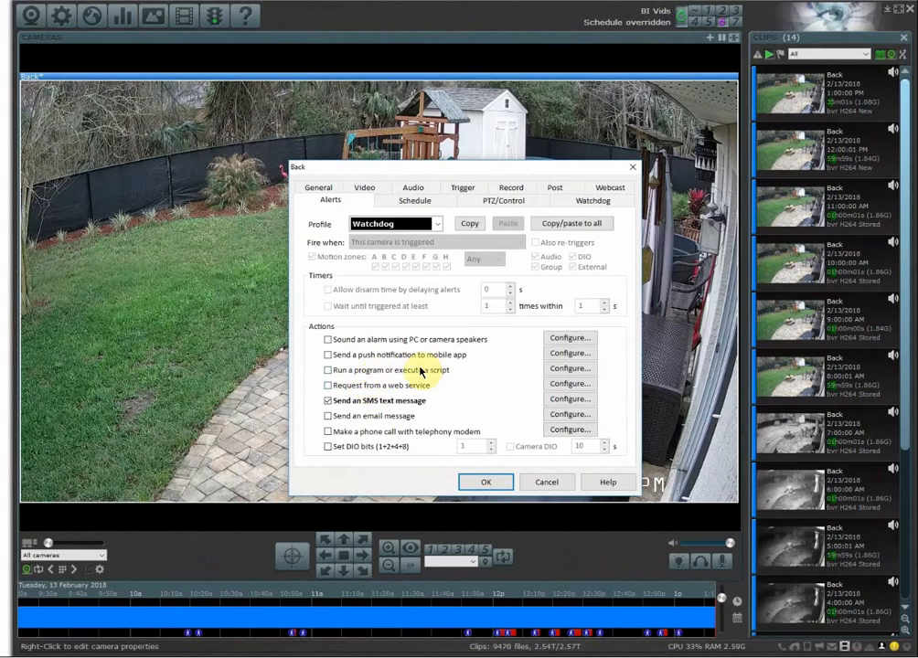
left_click(327, 370)
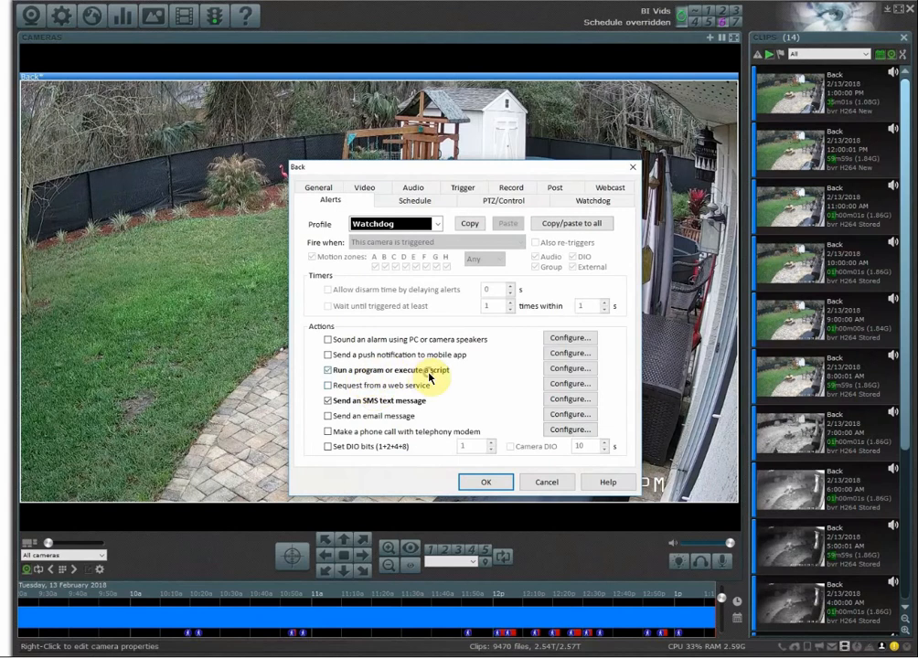
left_click(327, 338)
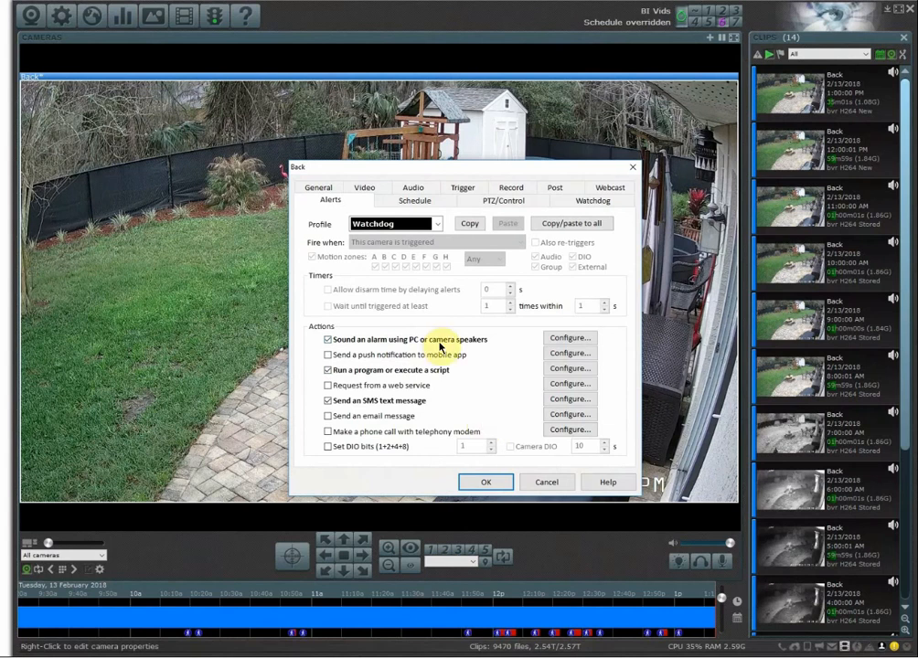
left_click(325, 338)
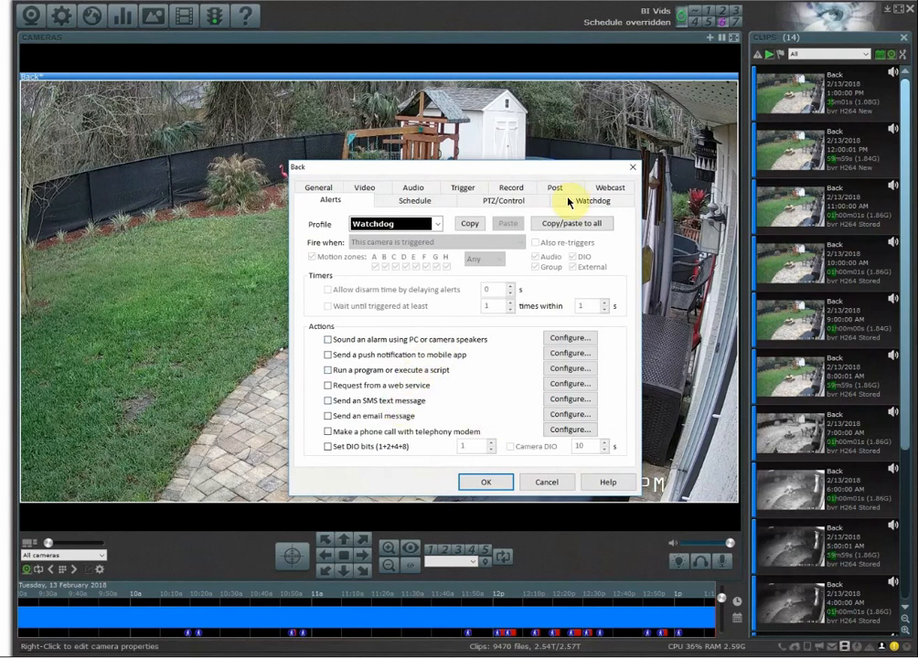
- Tick reboot command after 5 timeouts and restart window after 2 timeouts, then cancel without saving
left_click(592, 199)
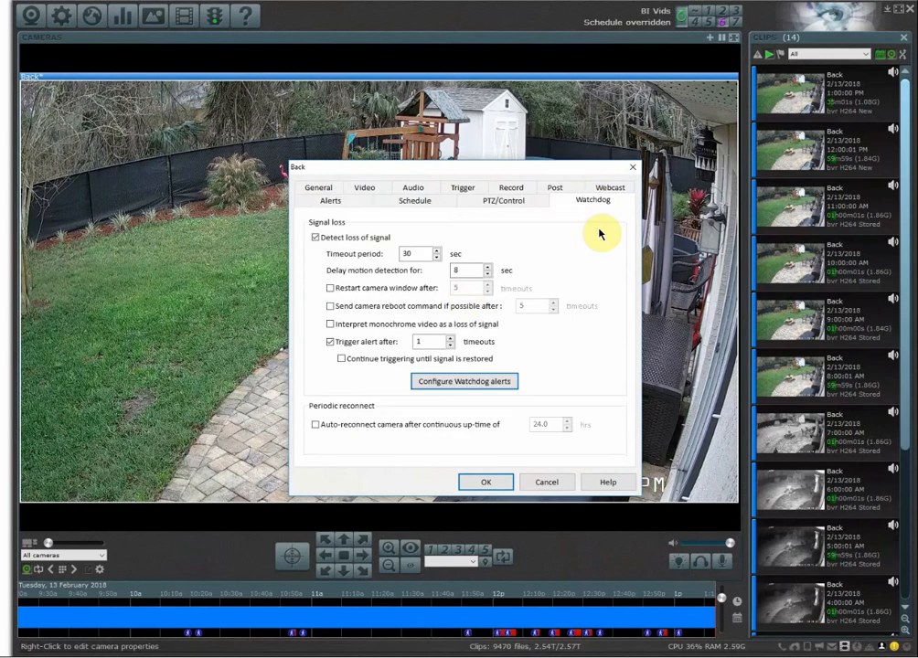
mouse_move(439, 259)
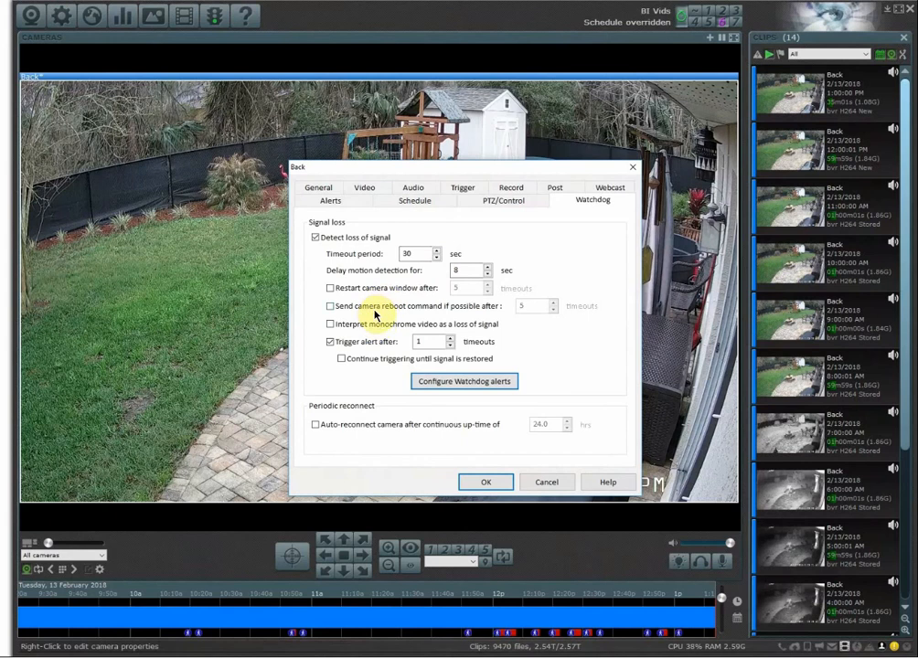
left_click(329, 305)
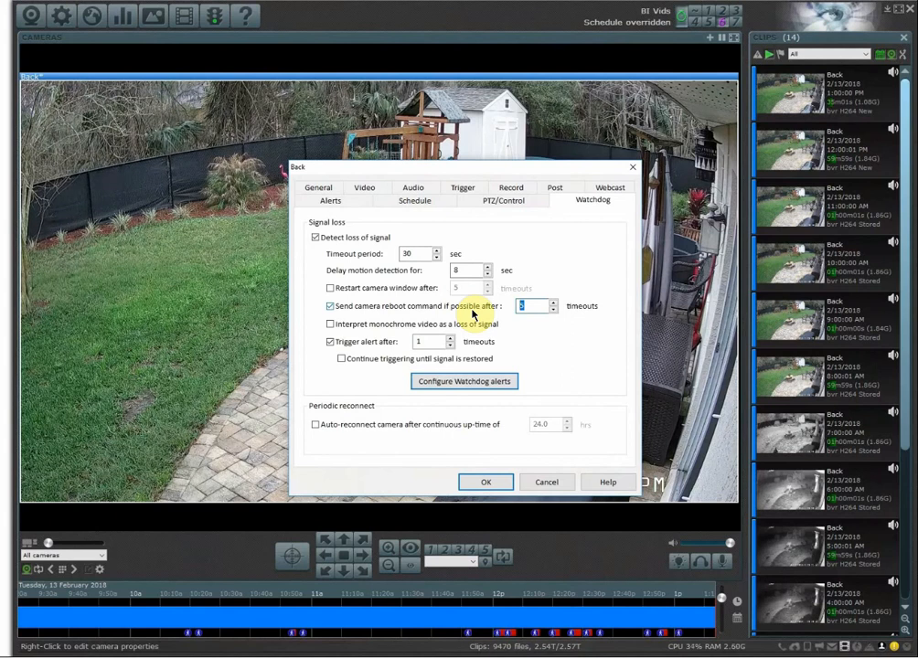
mouse_move(370, 300)
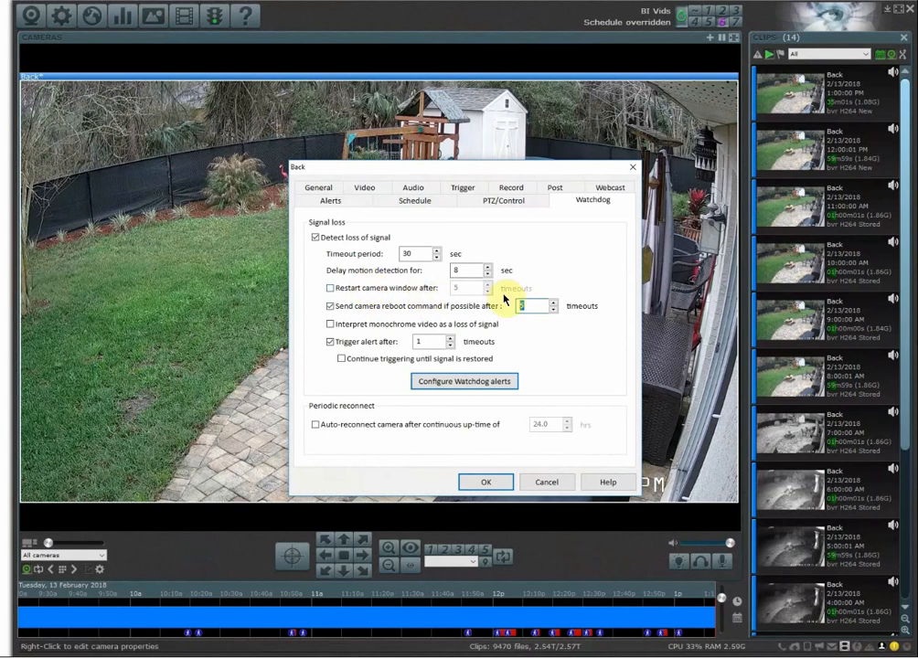
left_click(329, 287)
type("2")
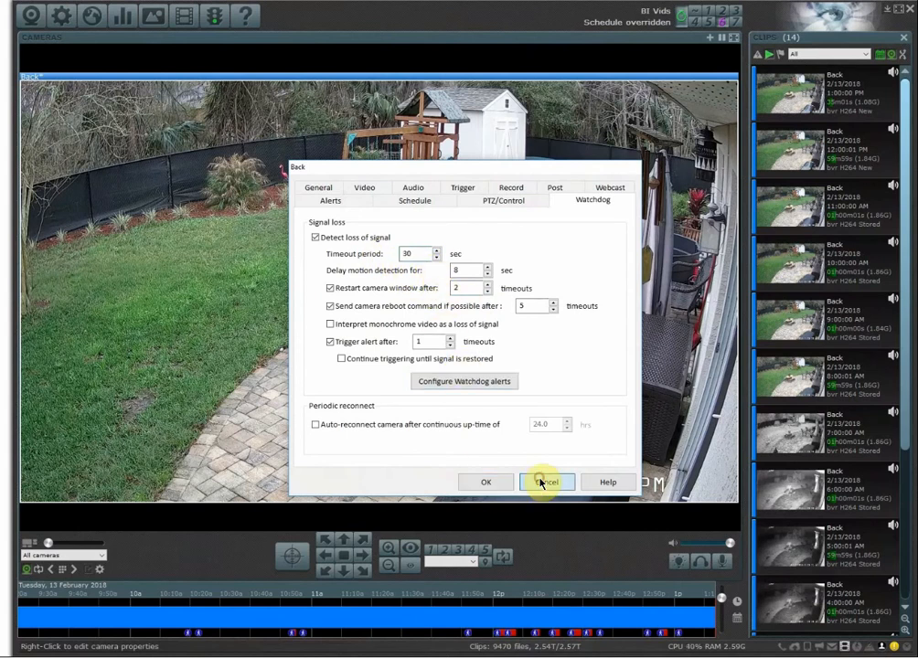
left_click(546, 483)
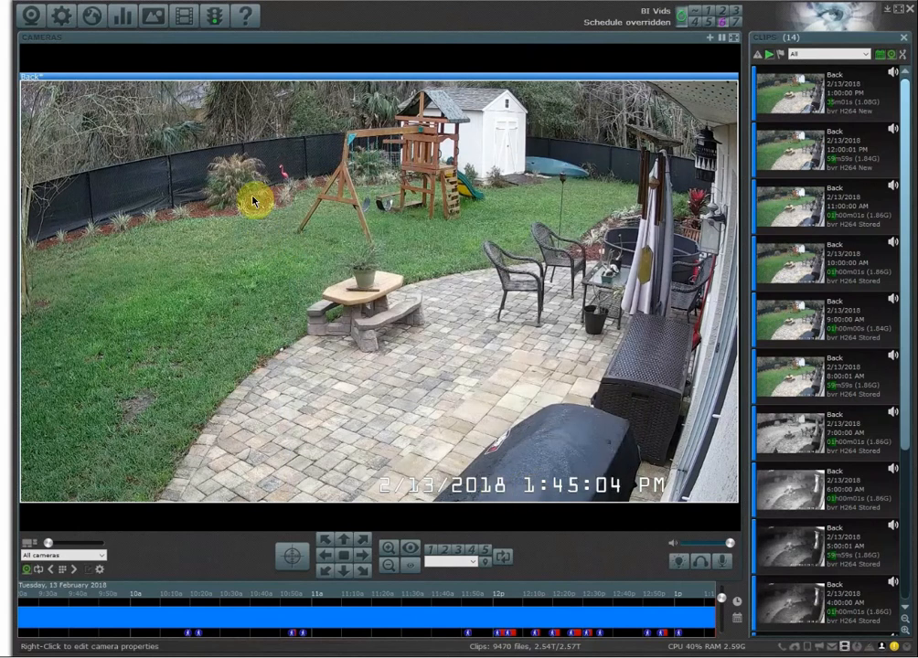
- Reopen the Back camera's properties from its live view context menu
right_click(252, 199)
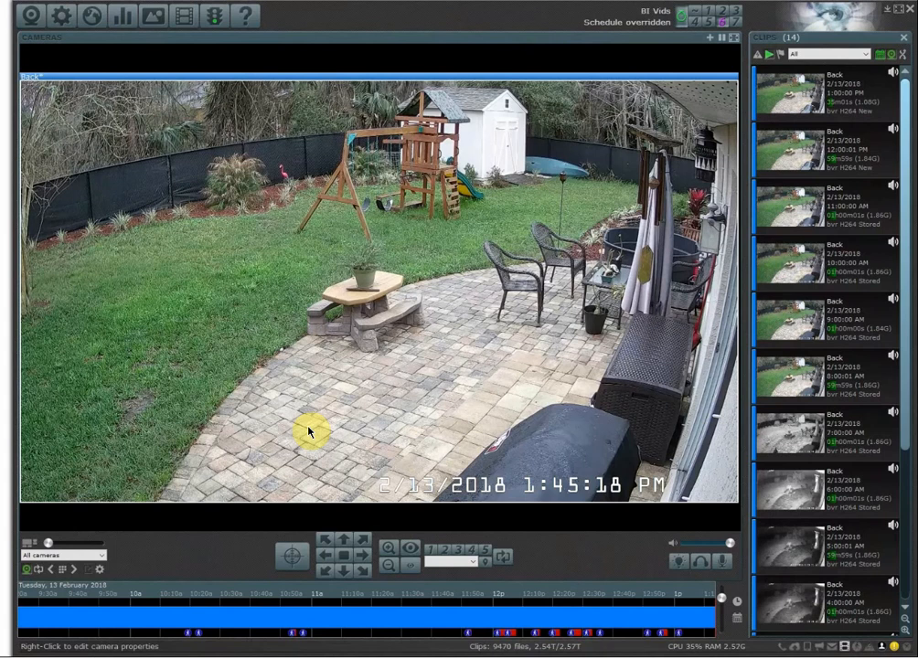
right_click(309, 431)
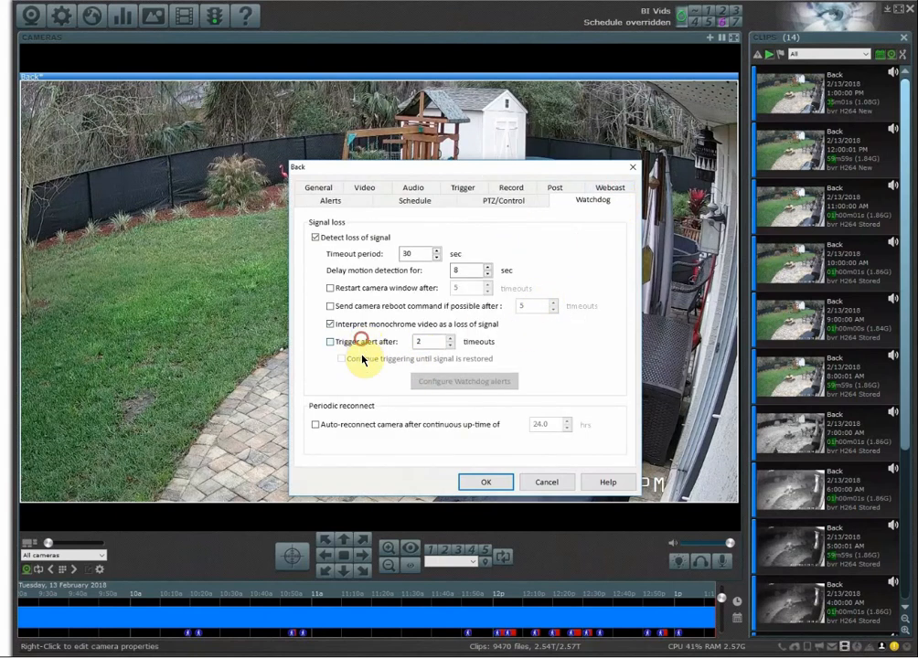
- Enable Trigger alert after 2 timeouts with Continue triggering until signal is restored
left_click(329, 342)
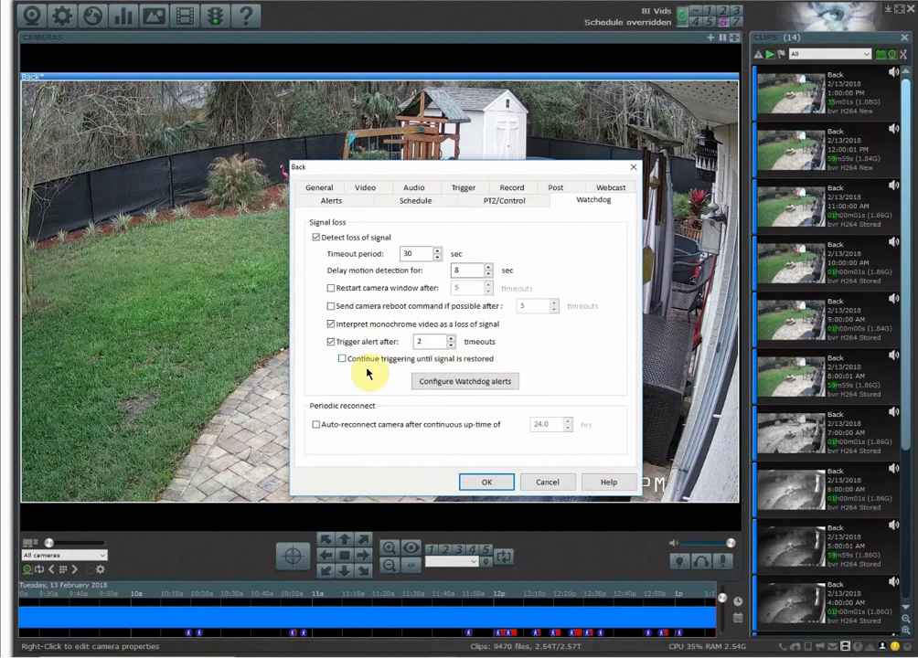
left_click(342, 356)
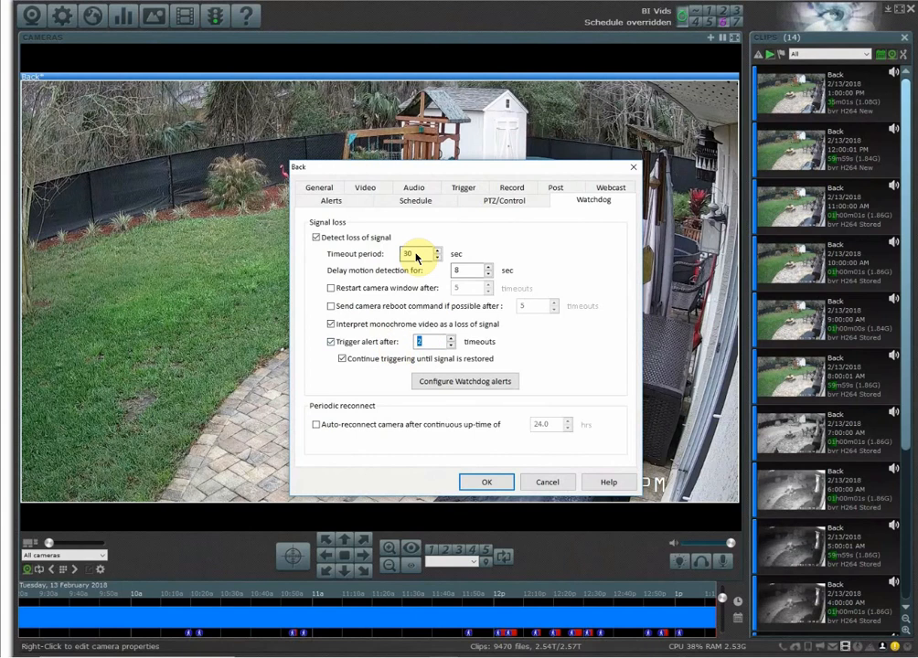
left_click(450, 344)
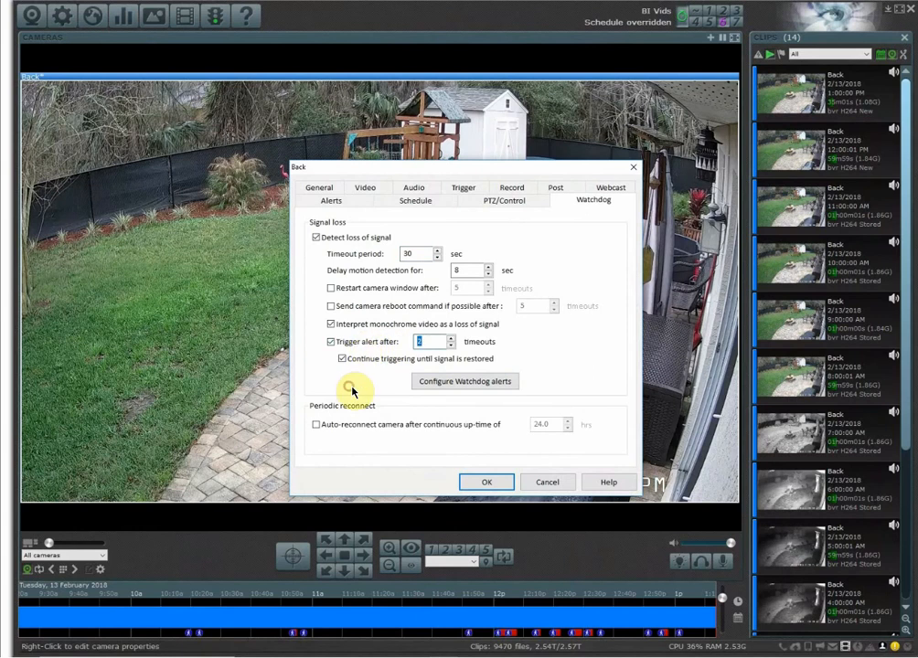
mouse_move(355, 384)
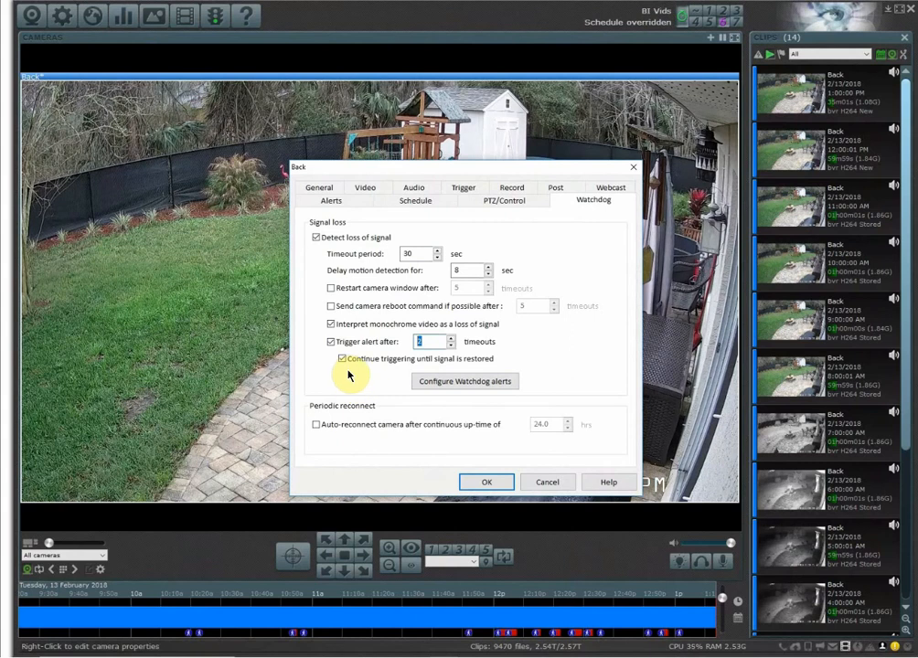
left_click(340, 356)
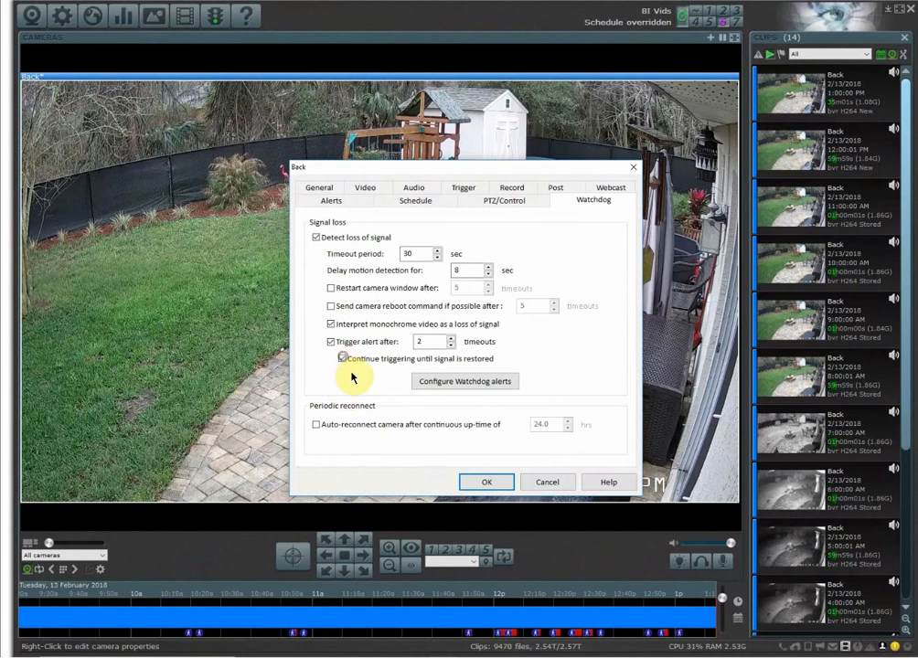
left_click(340, 358)
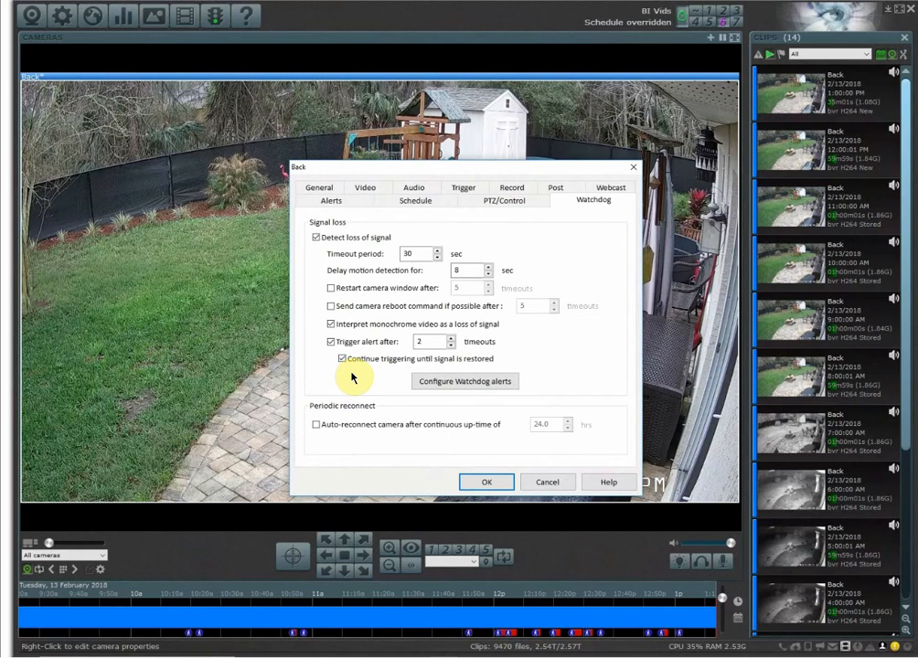